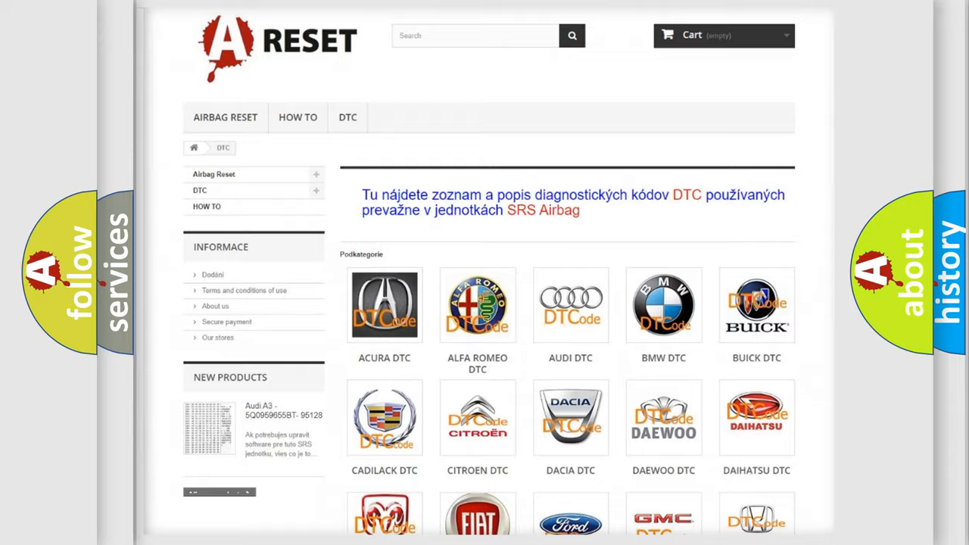
pyautogui.scroll(-3)
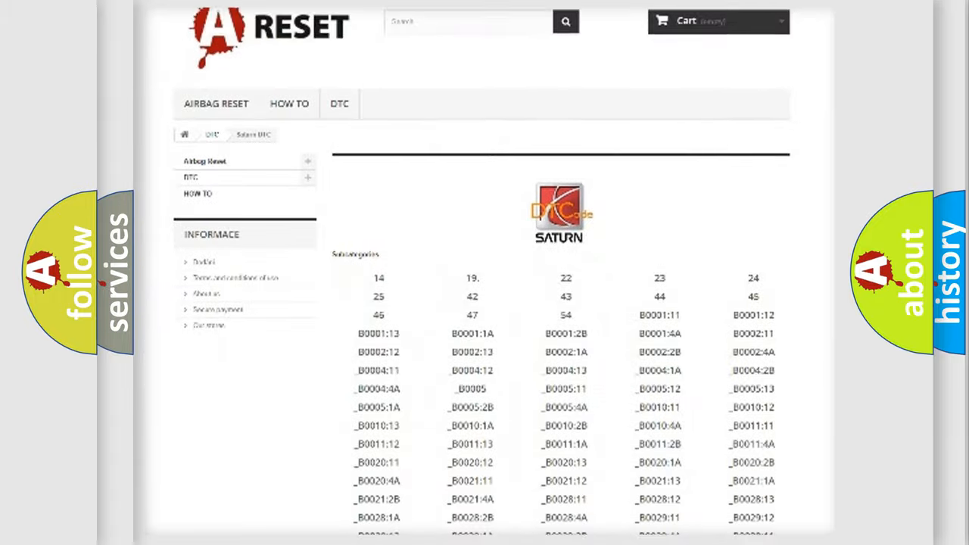
pyautogui.scroll(-3)
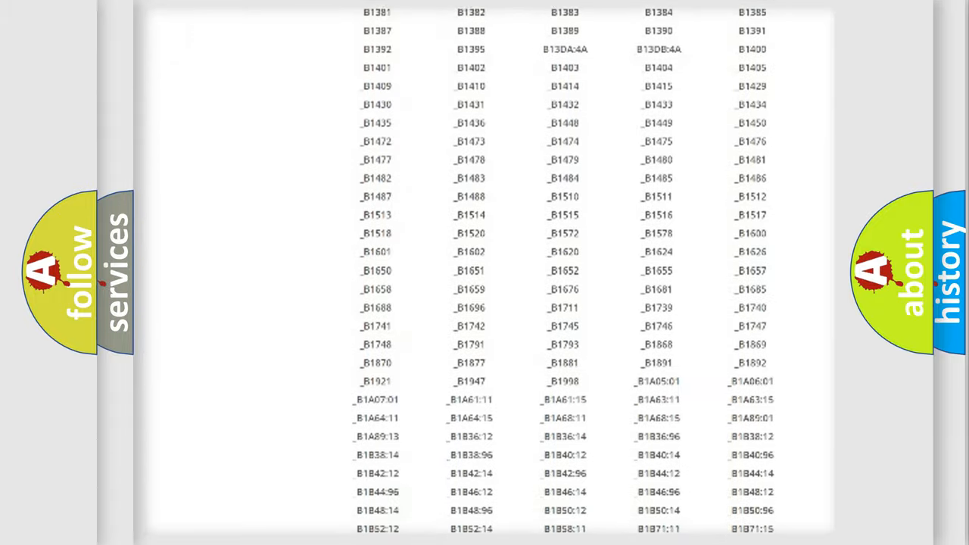